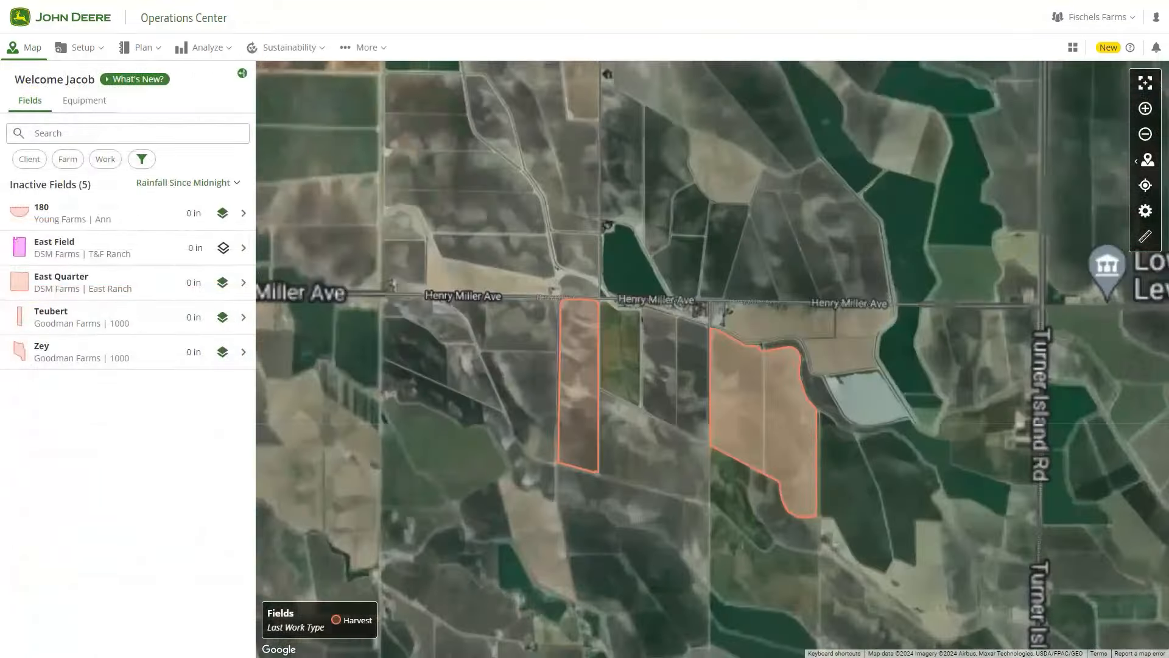
# Review machine utilization in Machine Analyzer, then view machine activity fuel and utilization on the Map
pyautogui.click(203, 47)
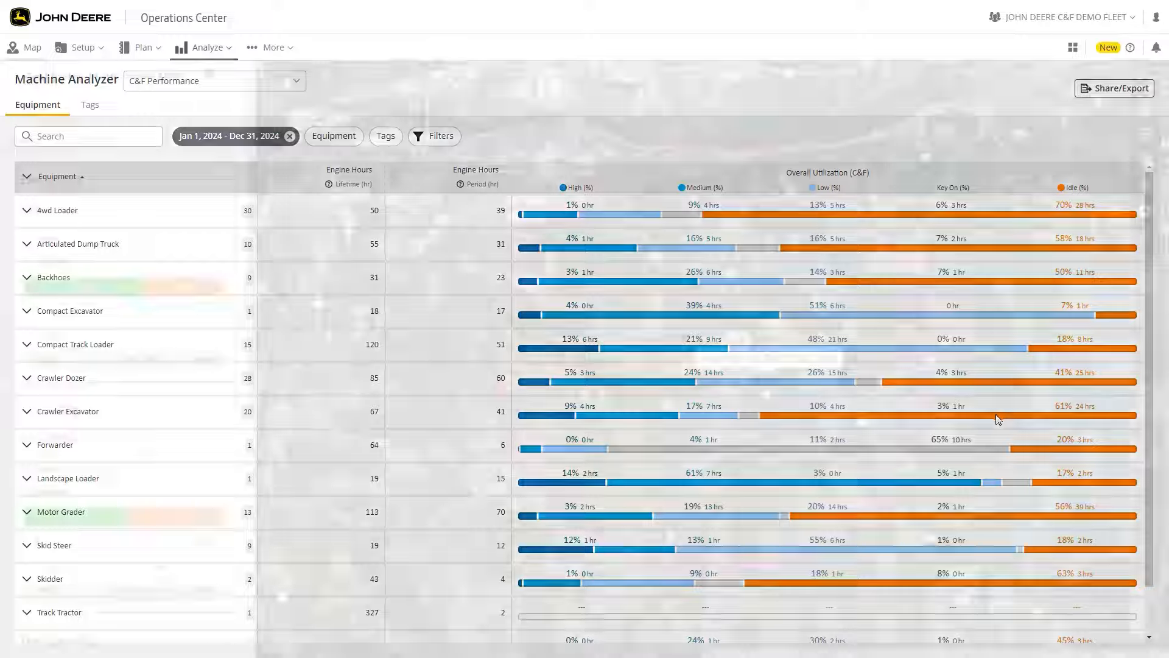
pyautogui.click(31, 47)
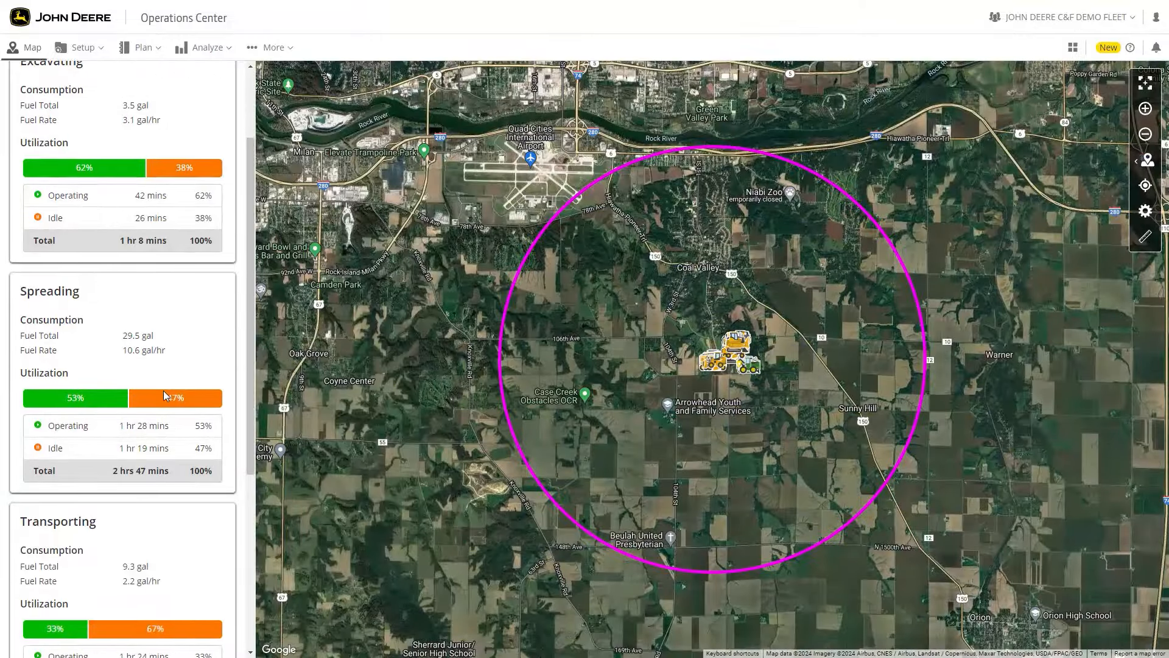